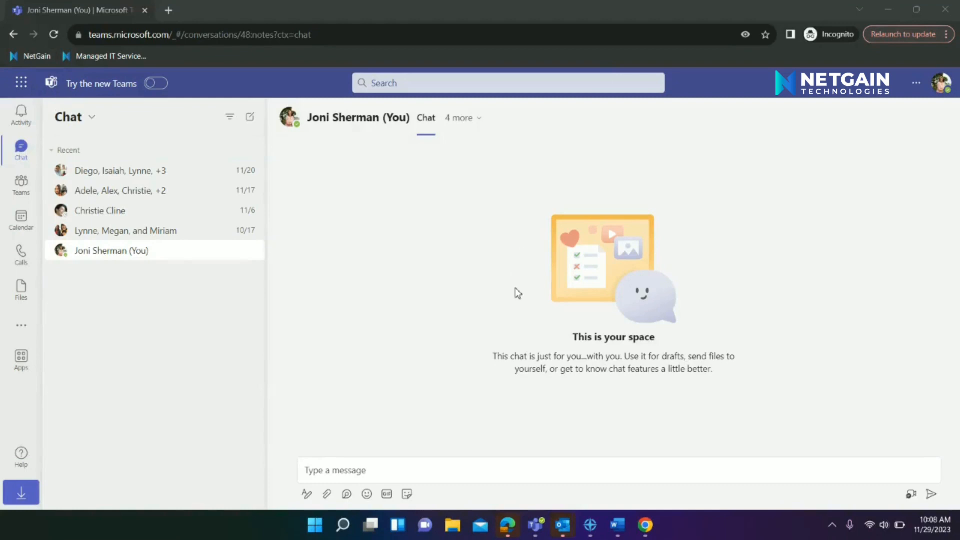
mouse_move(580, 268)
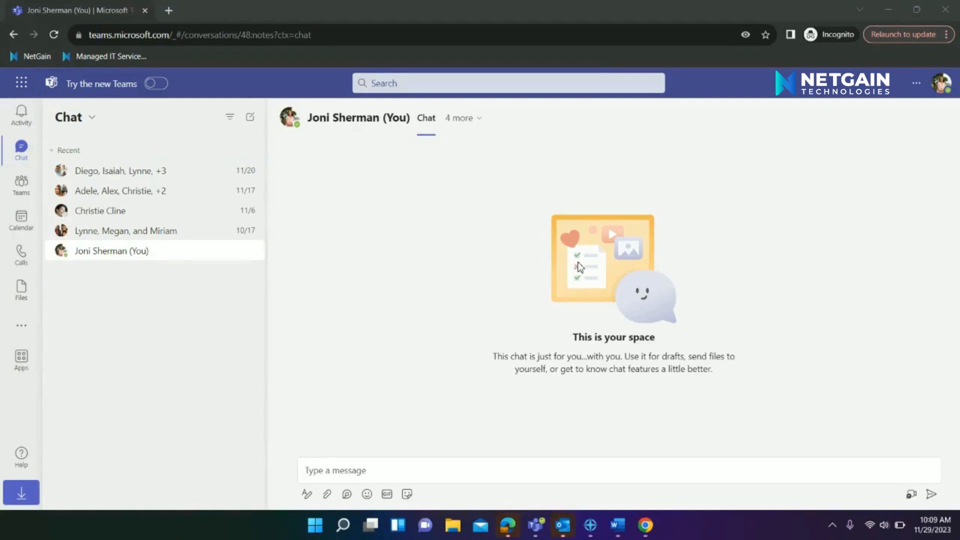
mouse_move(673, 286)
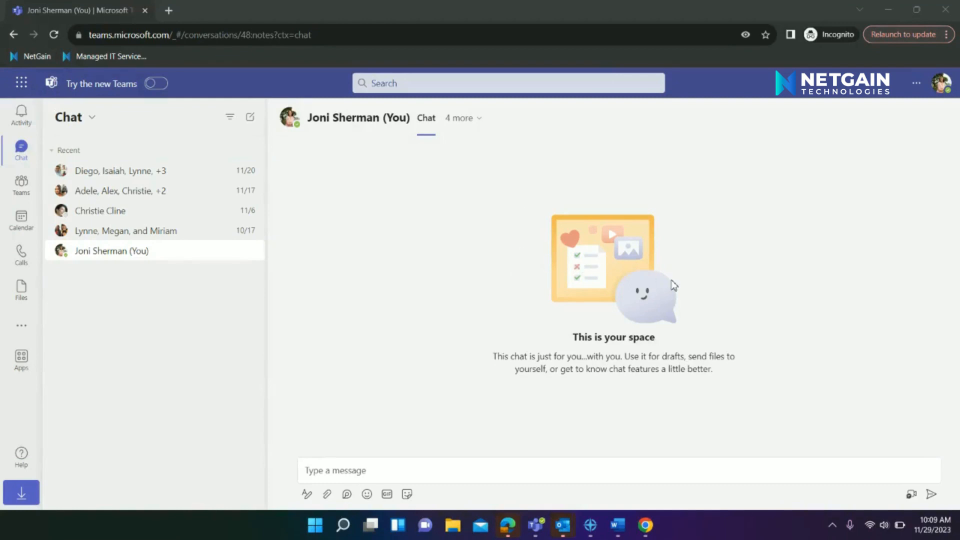
mouse_move(921, 109)
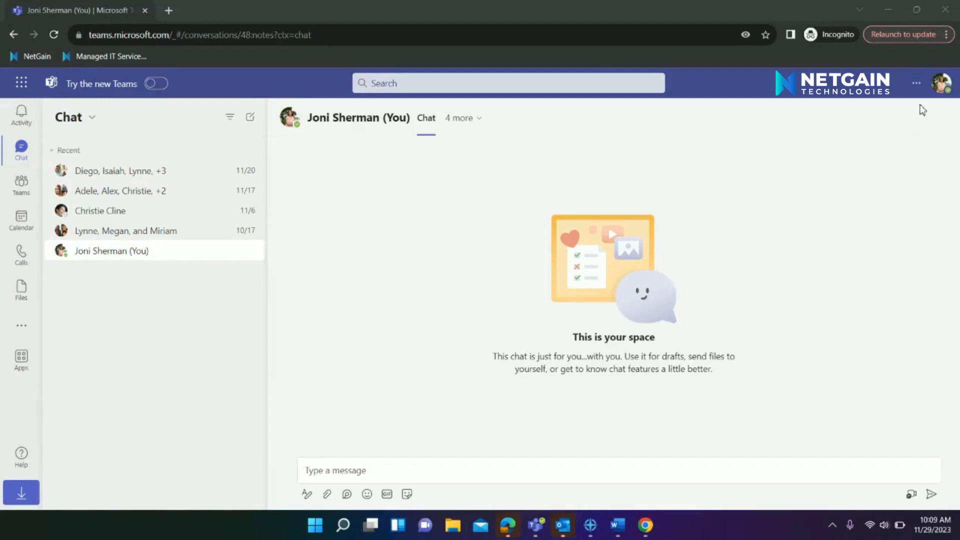
mouse_move(942, 83)
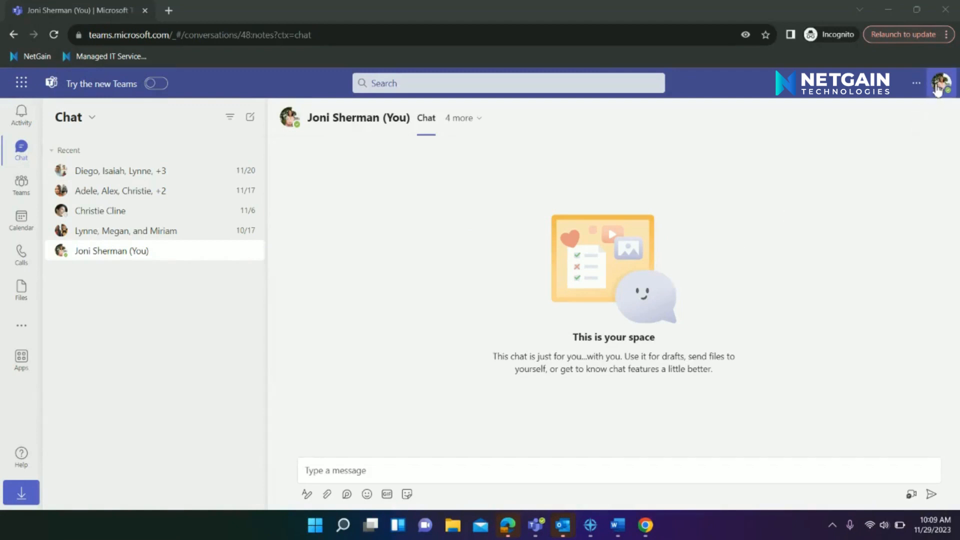
Step: Reach the Notifications settings via Manage account from the profile picture
click(942, 83)
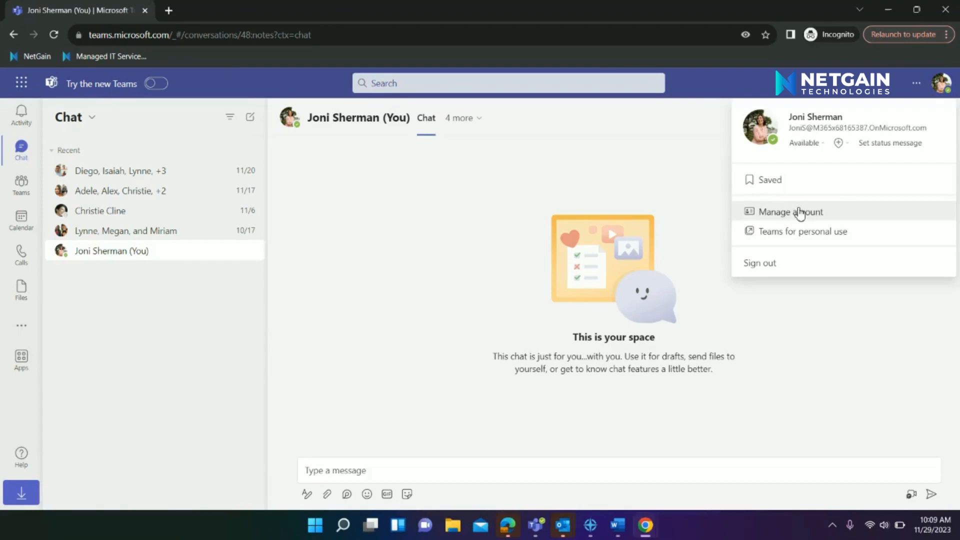
click(790, 212)
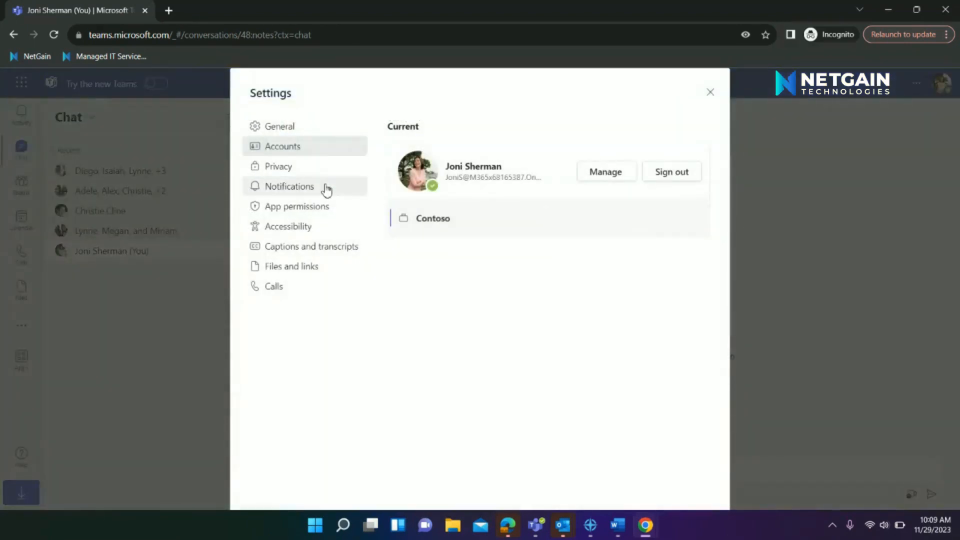
click(288, 186)
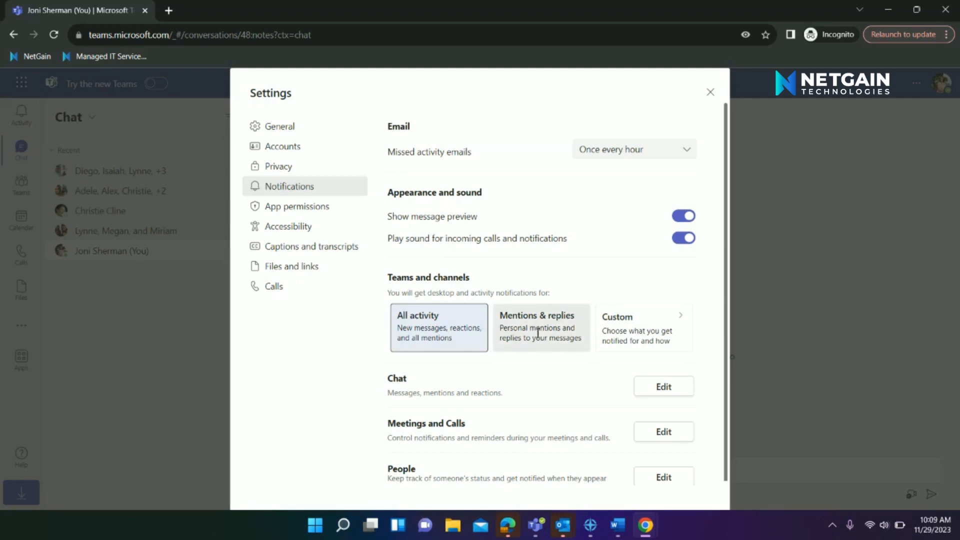
Step: Set teams and channels notifications to Mentions & replies and go to Custom
click(541, 327)
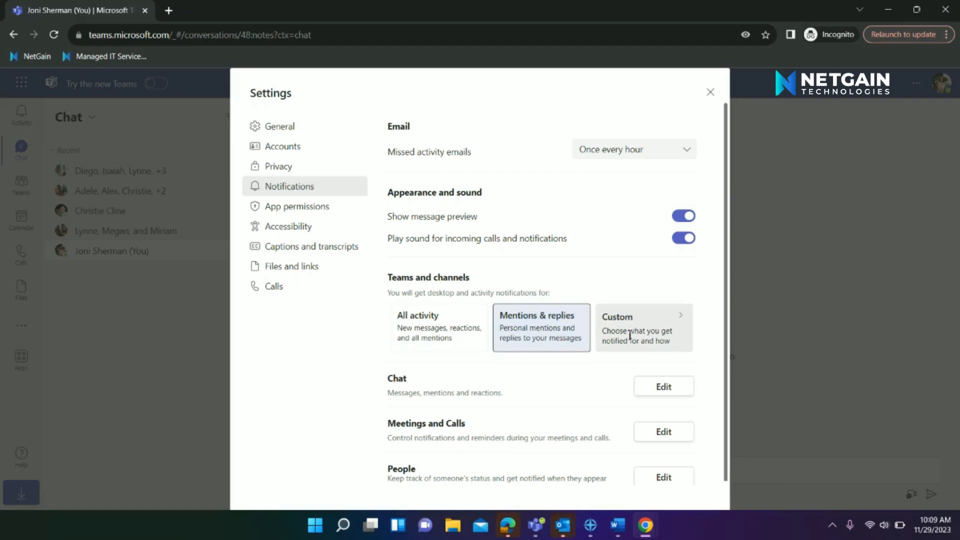
click(642, 327)
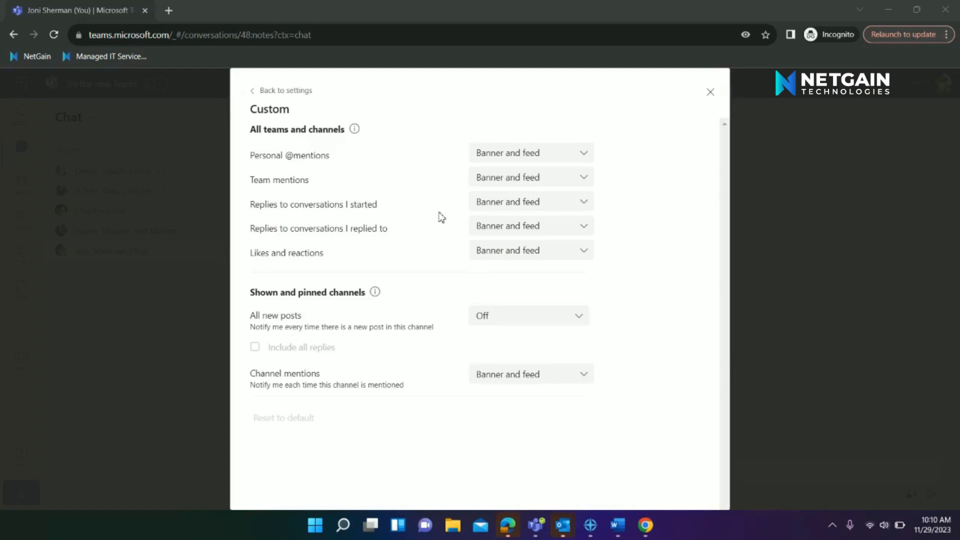
mouse_move(447, 225)
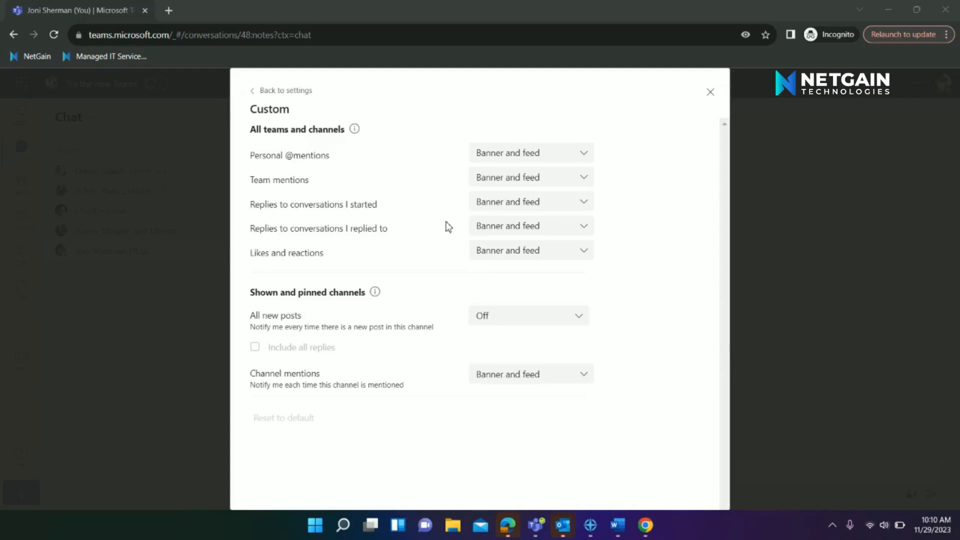
mouse_move(440, 163)
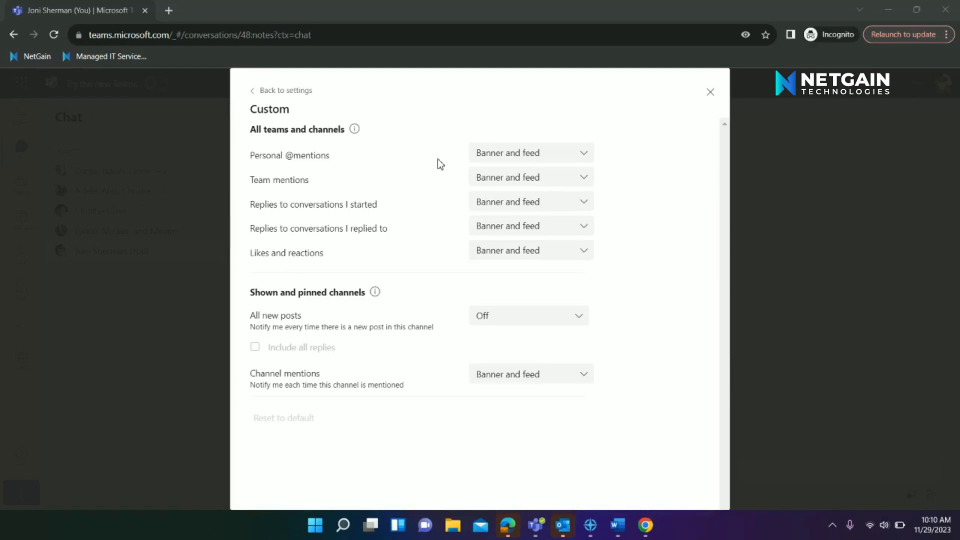
mouse_move(435, 193)
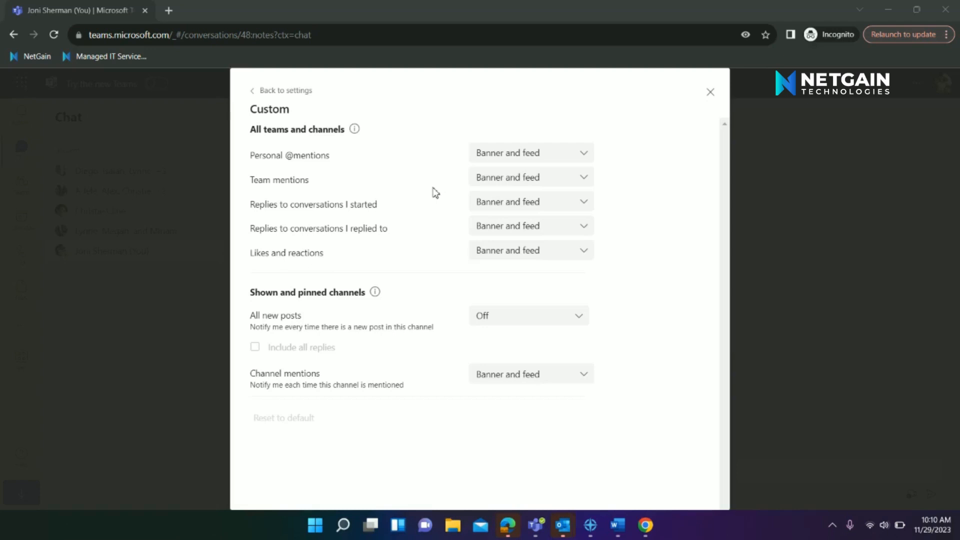
mouse_move(416, 258)
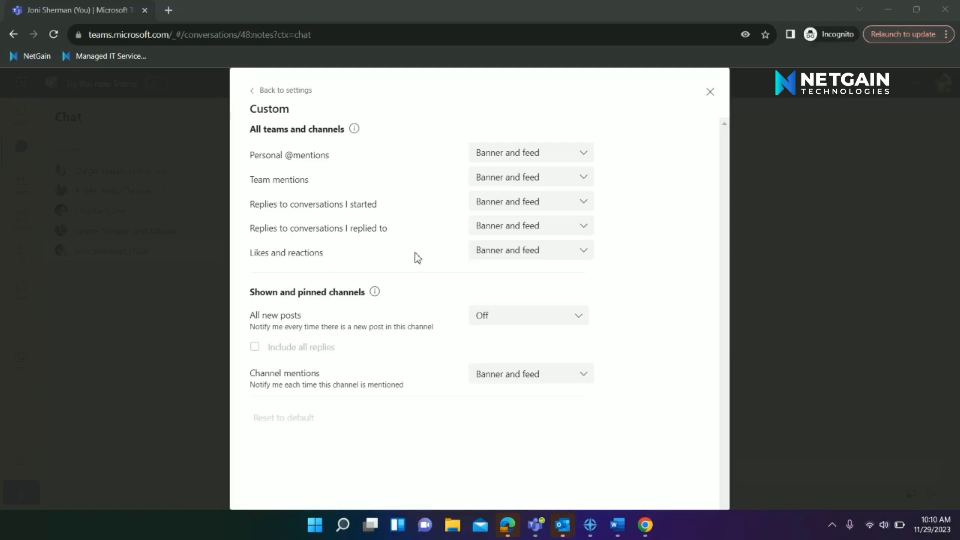
mouse_move(502, 165)
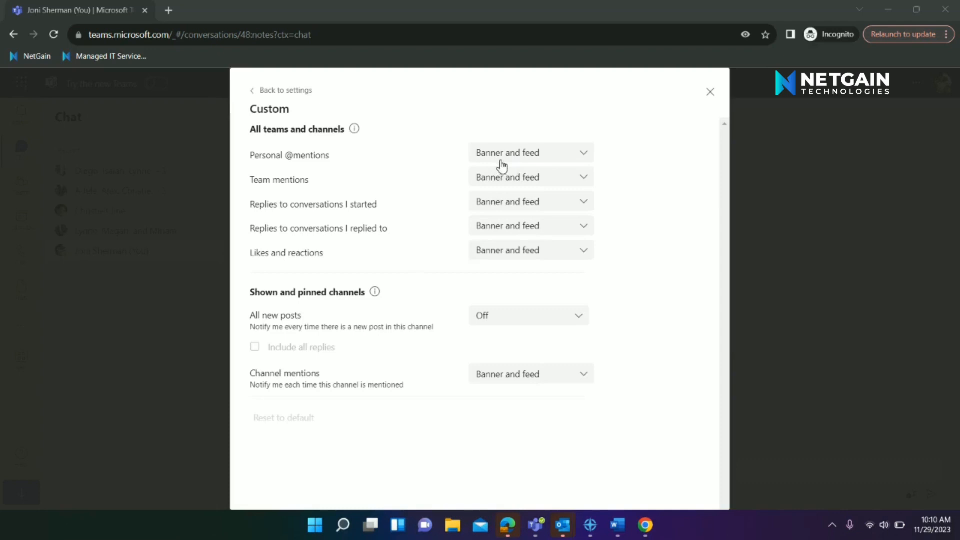
mouse_move(541, 162)
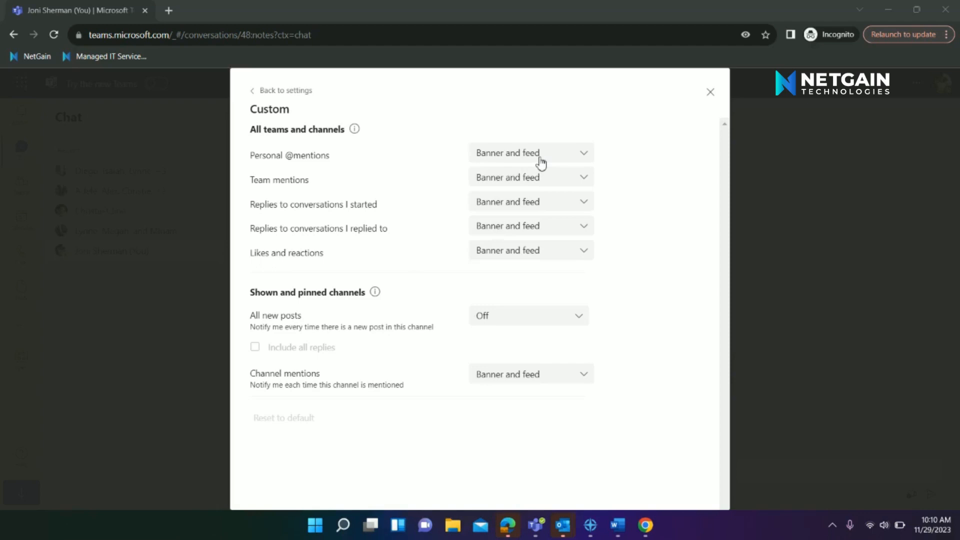
click(530, 152)
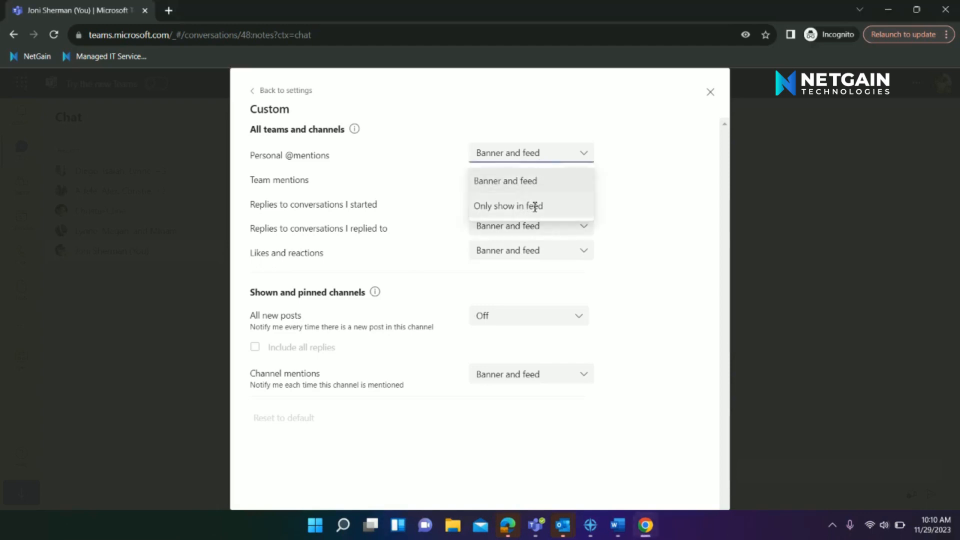
mouse_move(506, 206)
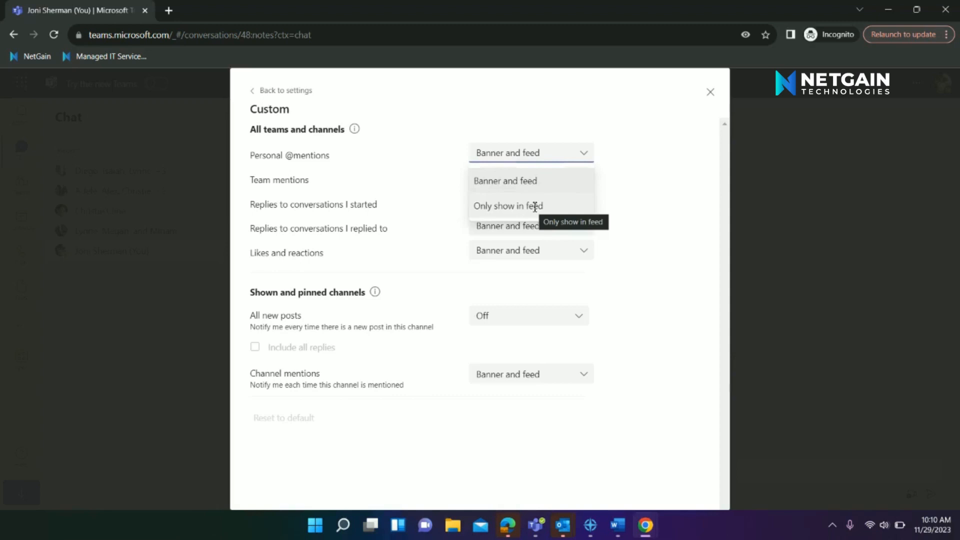
click(507, 206)
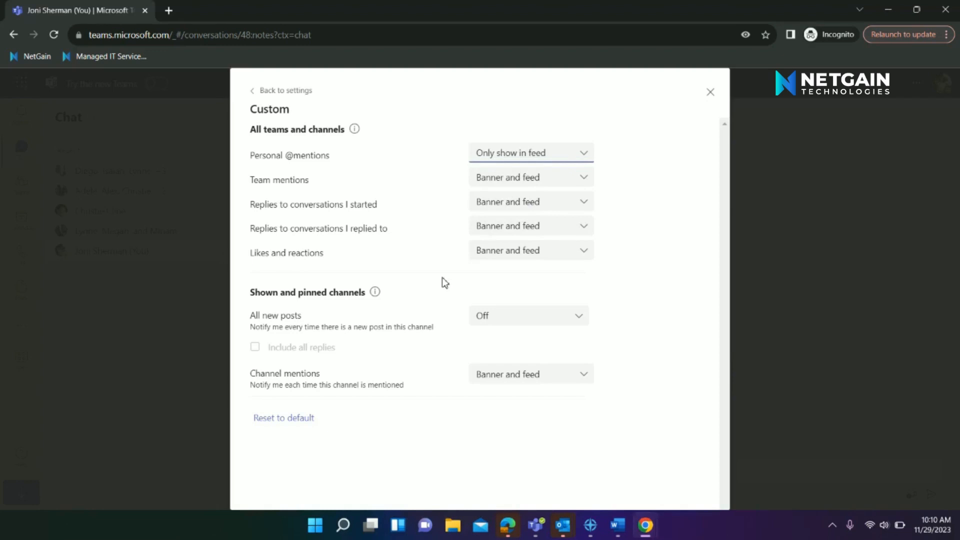
mouse_move(431, 376)
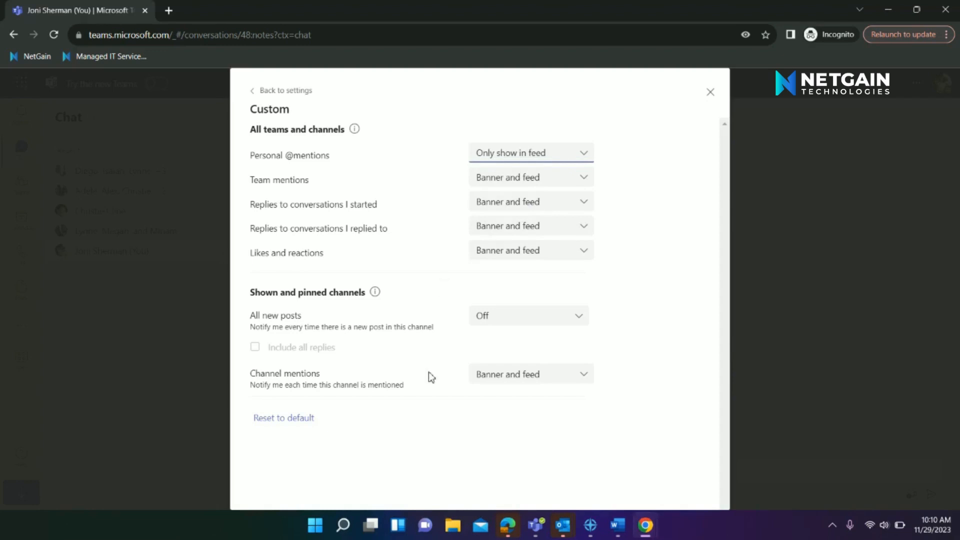
mouse_move(314, 331)
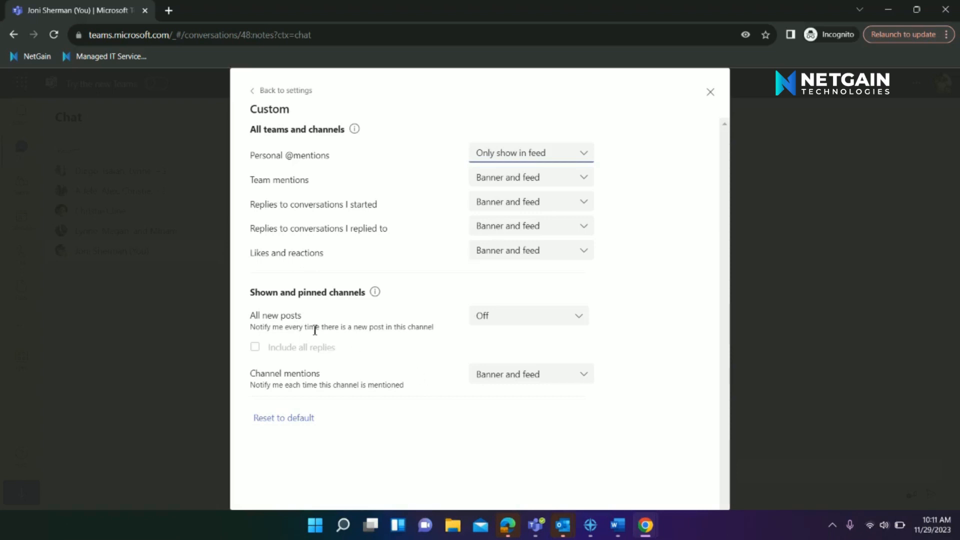
mouse_move(373, 168)
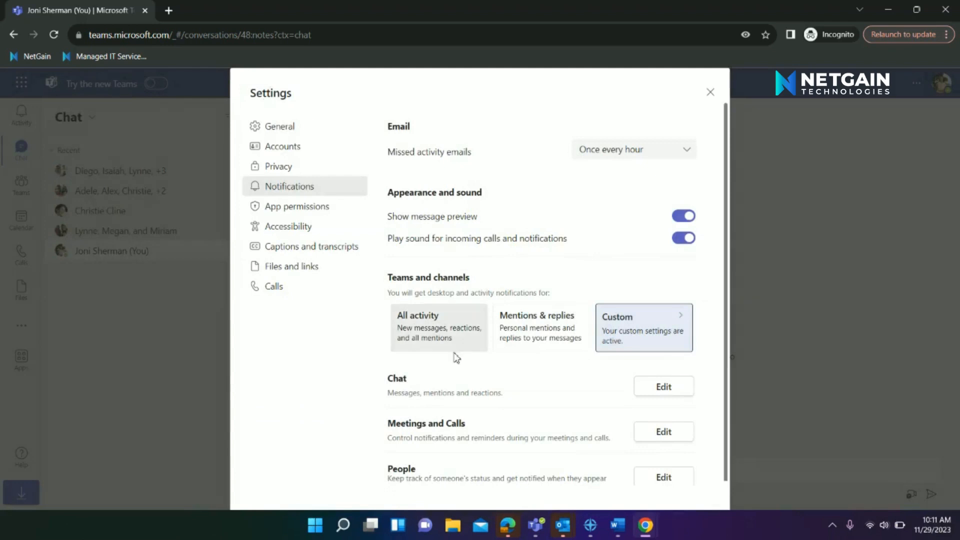
Step: Scroll the notification settings down to the Chat section
scroll(down, 3)
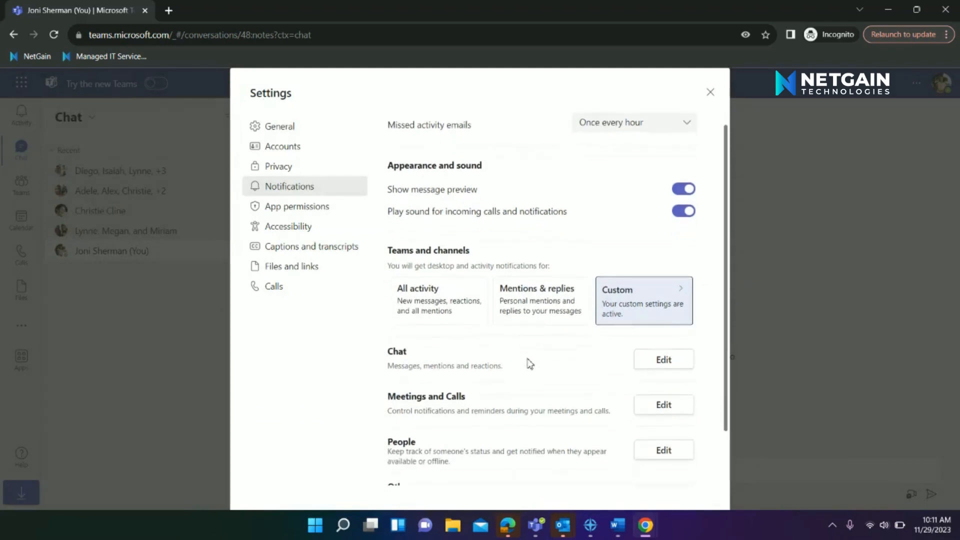
scroll(down, 3)
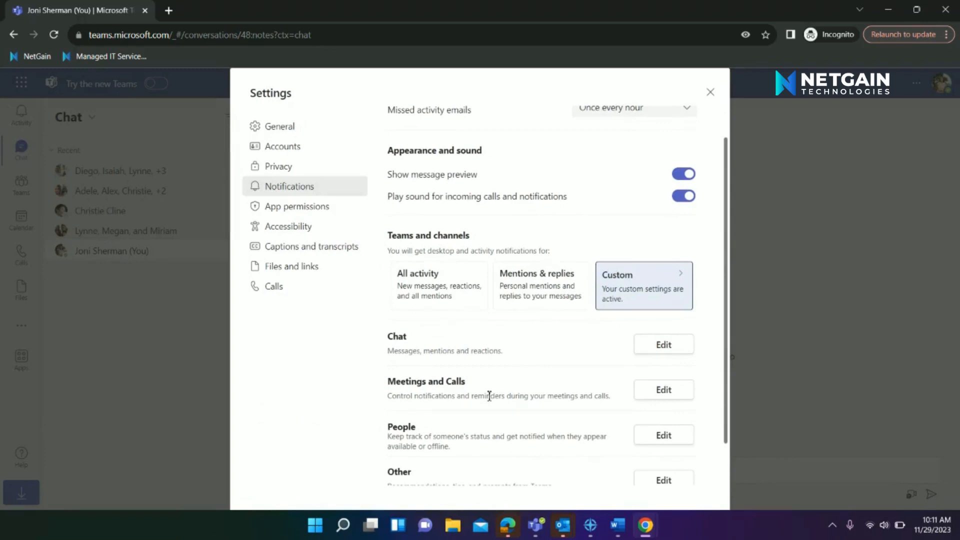
scroll(down, 3)
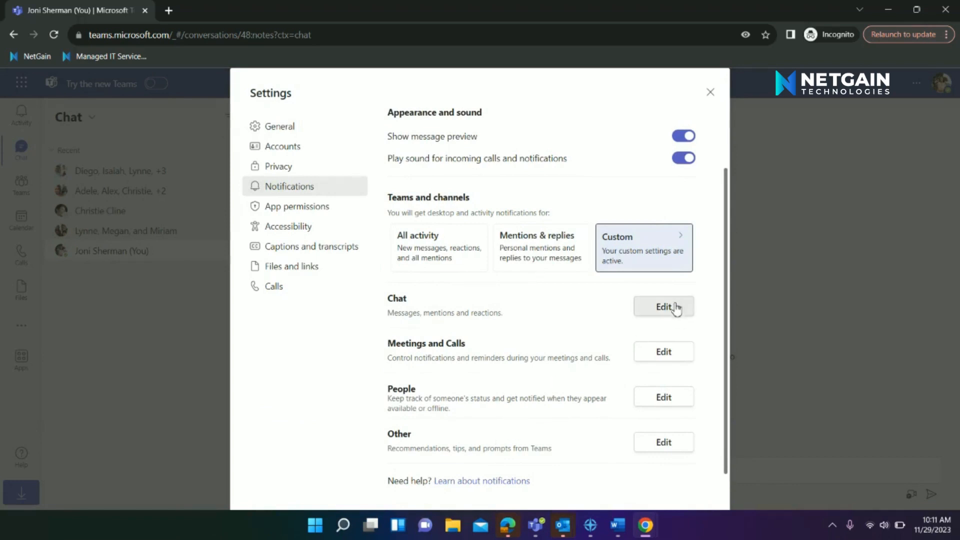
mouse_move(676, 311)
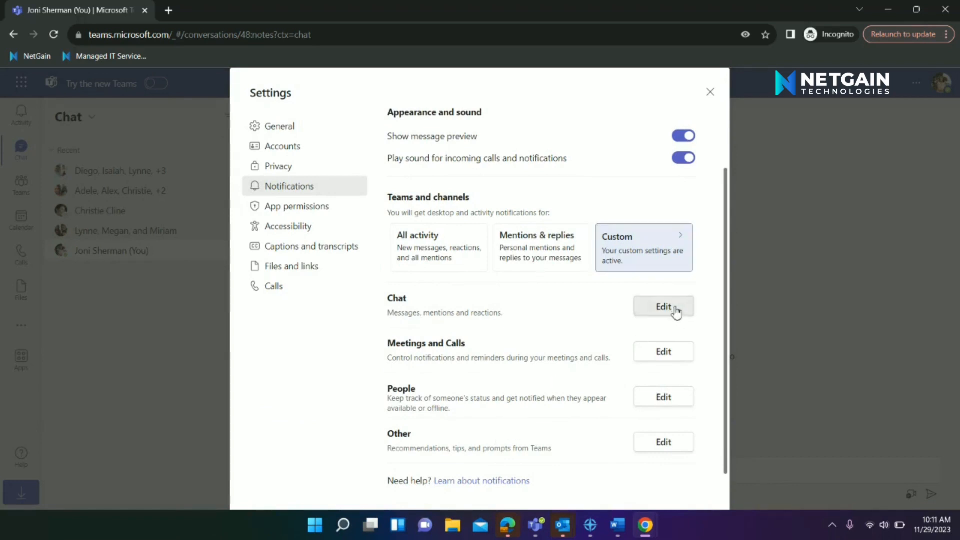
click(662, 307)
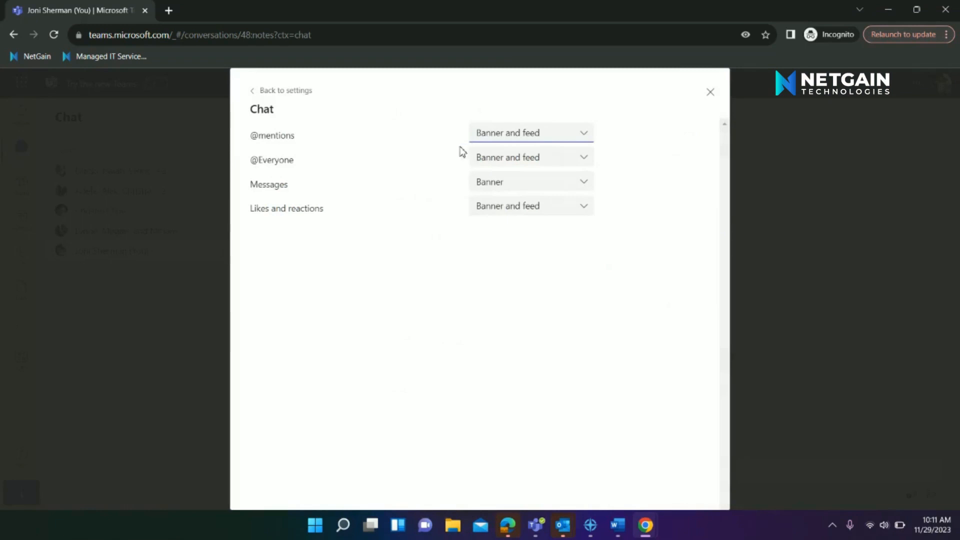
mouse_move(435, 151)
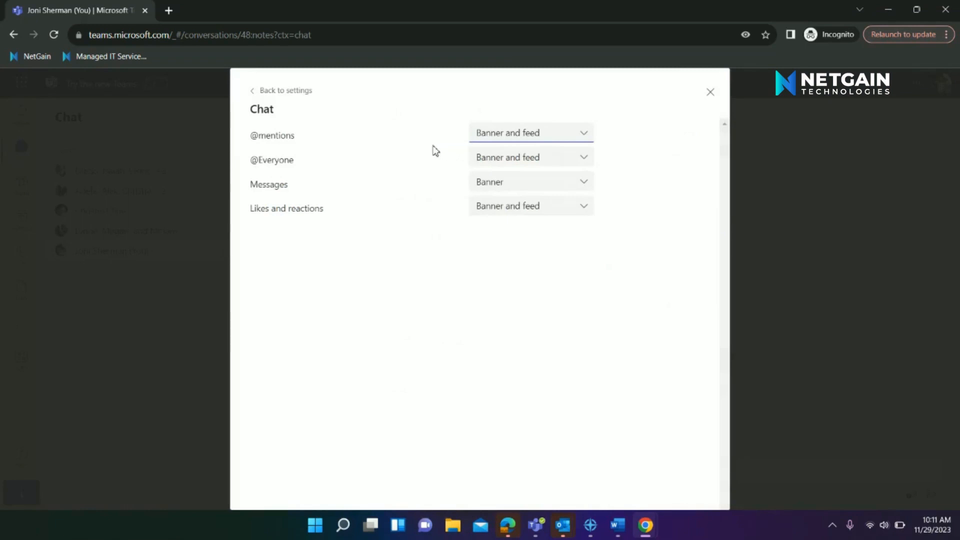
click(530, 133)
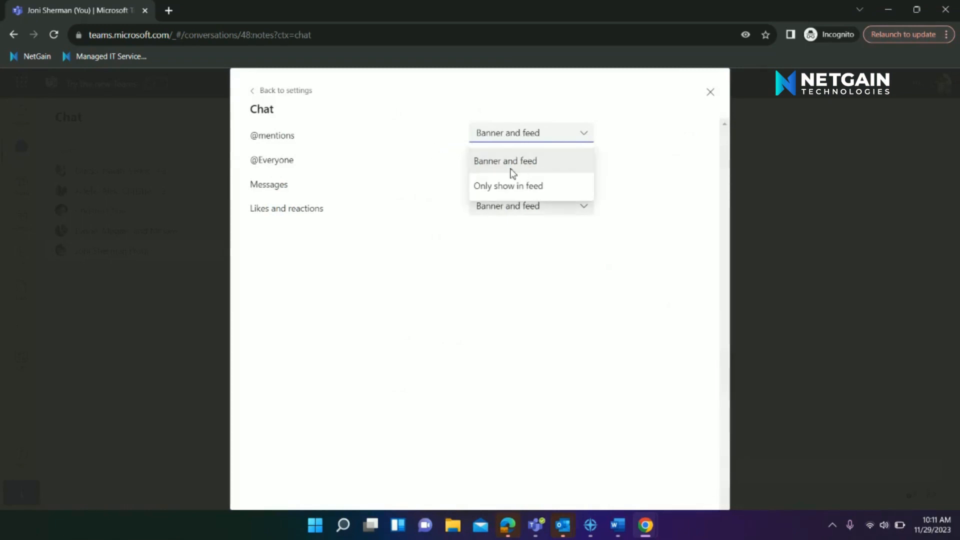